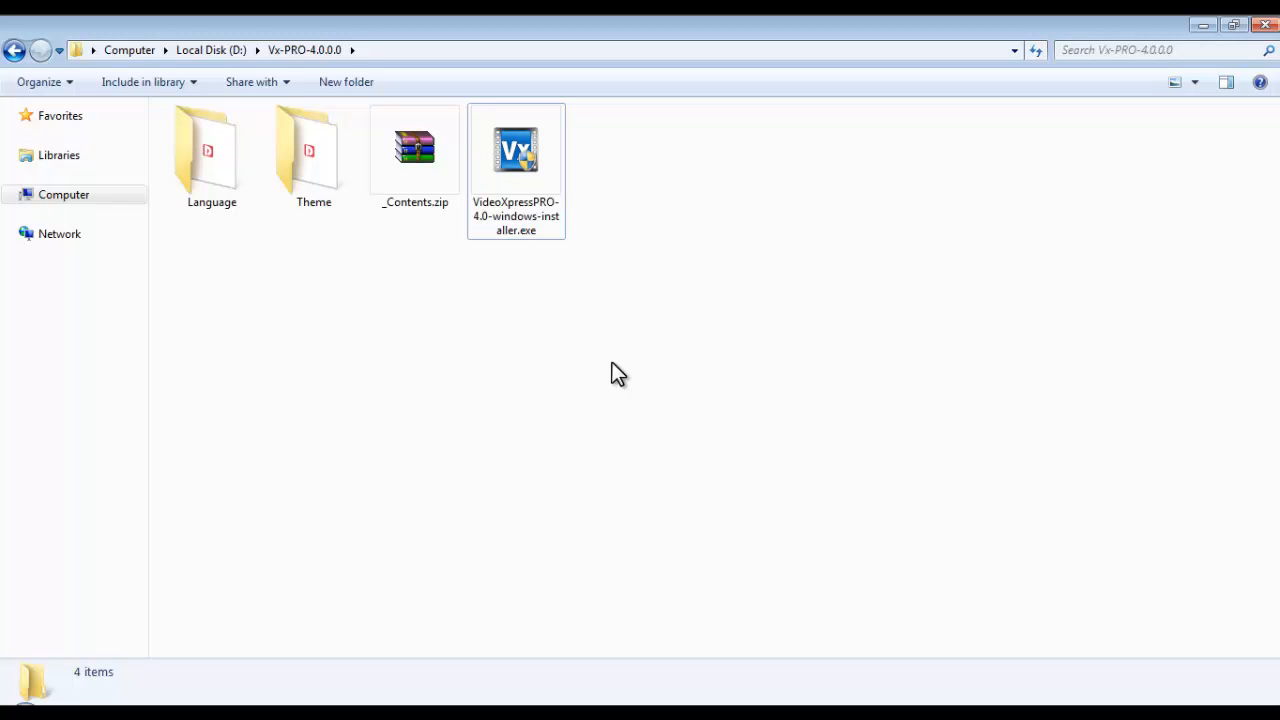
{"action": "mouse_move", "coordinate": [564, 236]}
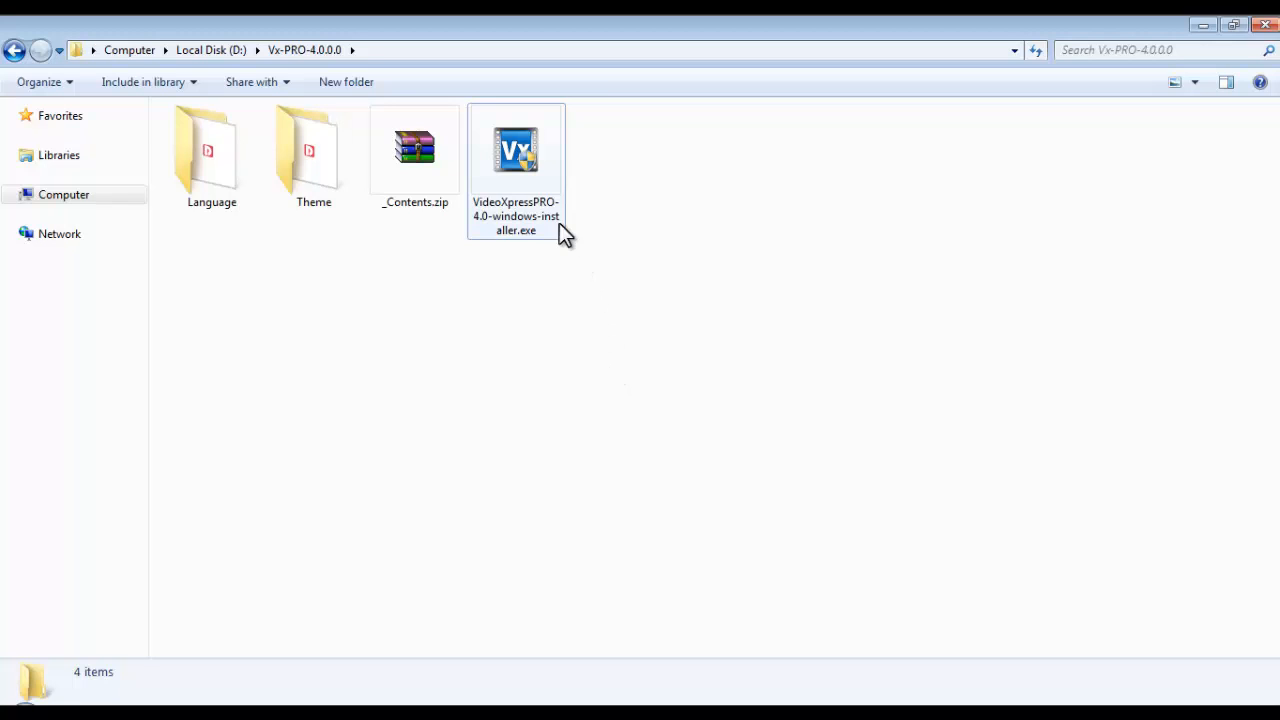
Step: Select VideoXpressPRO-4.0-windows-installer.exe in the Vx-PRO-4.0.0.0 folder
{"action": "left_click", "coordinate": [516, 150]}
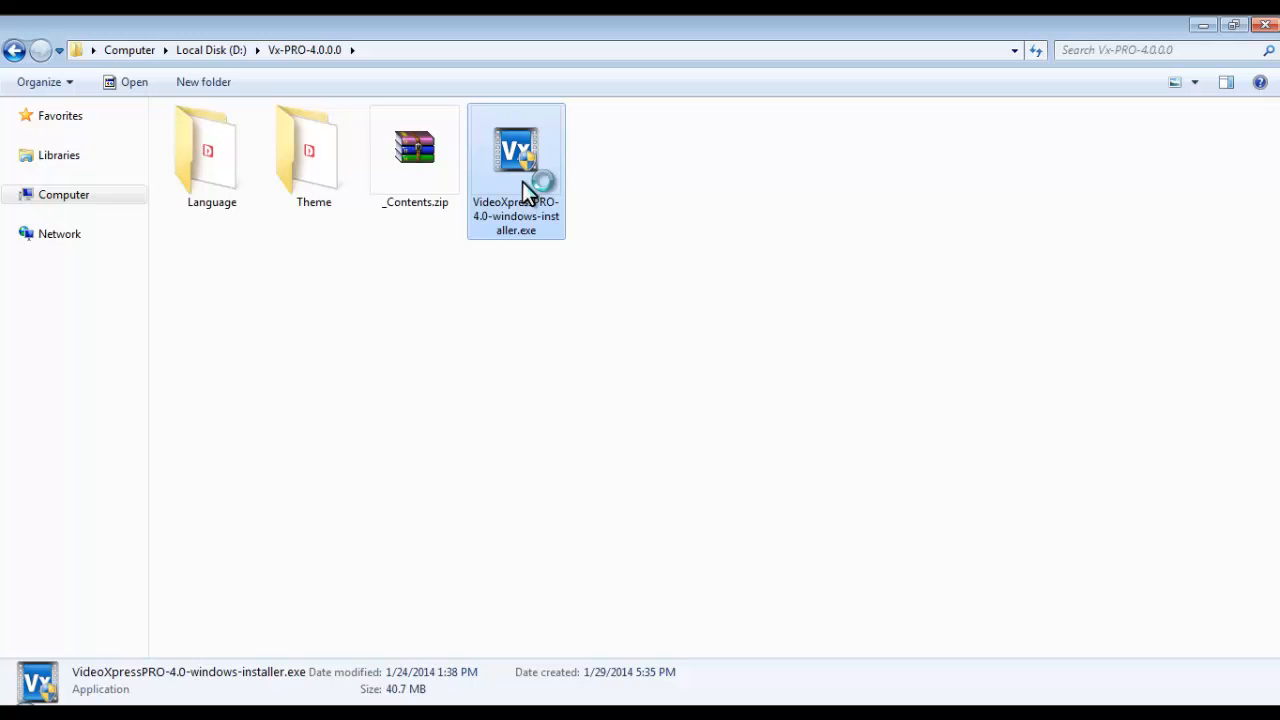
Step: Launch the installer and approve the User Account Control prompt to reach the welcome page
{"action": "double_click", "coordinate": [516, 150]}
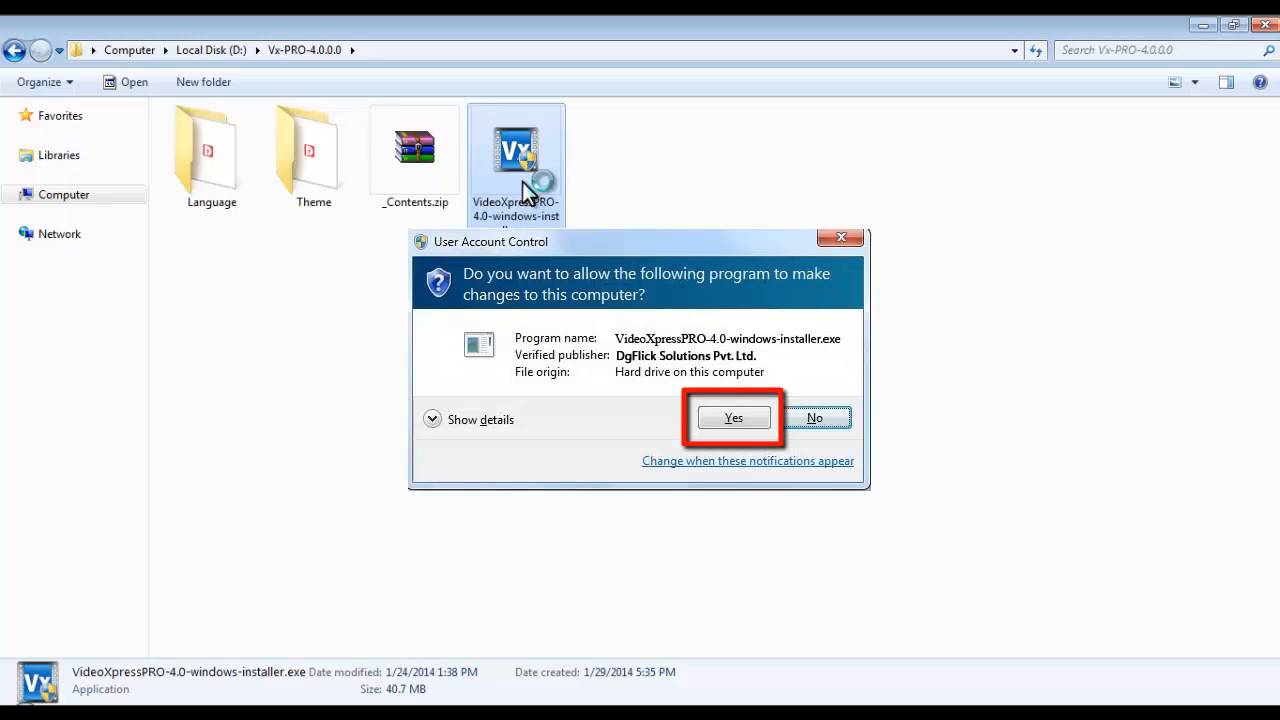
{"action": "left_click", "coordinate": [732, 418]}
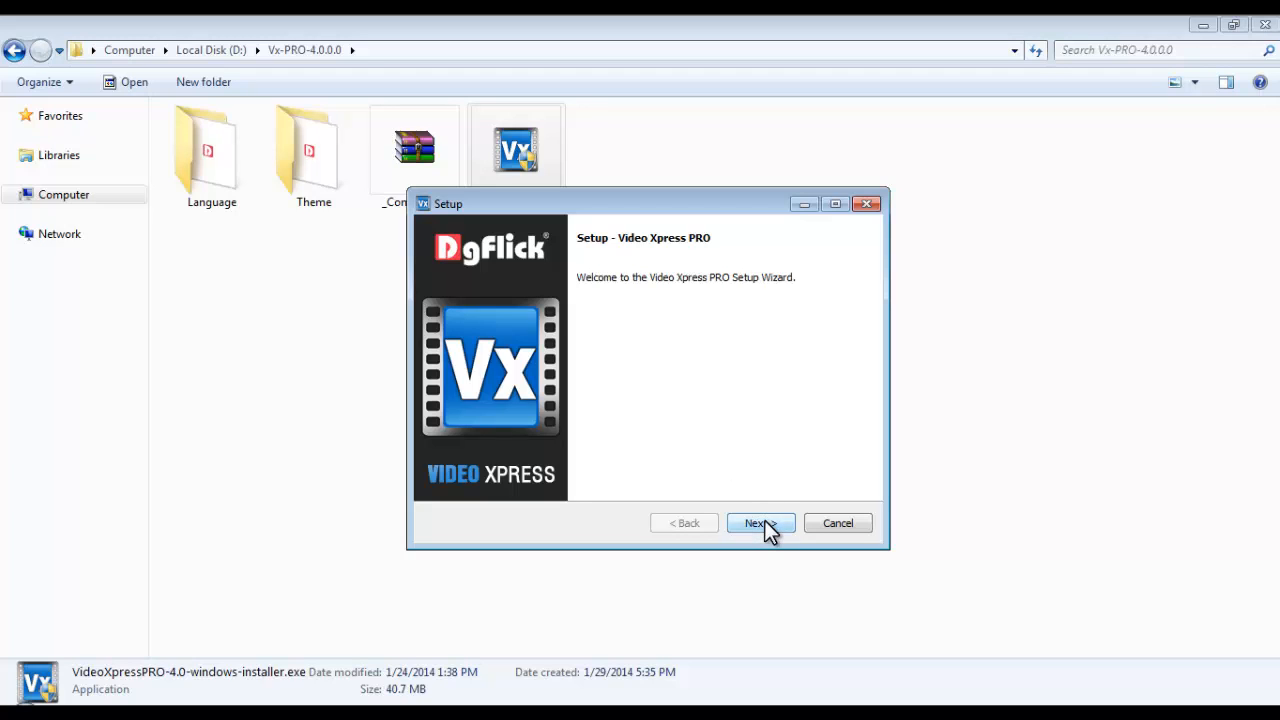
Step: Accept the license agreement and proceed to the Installation Directory page showing C:\VideoXpressPRO-4.0
{"action": "left_click", "coordinate": [760, 522]}
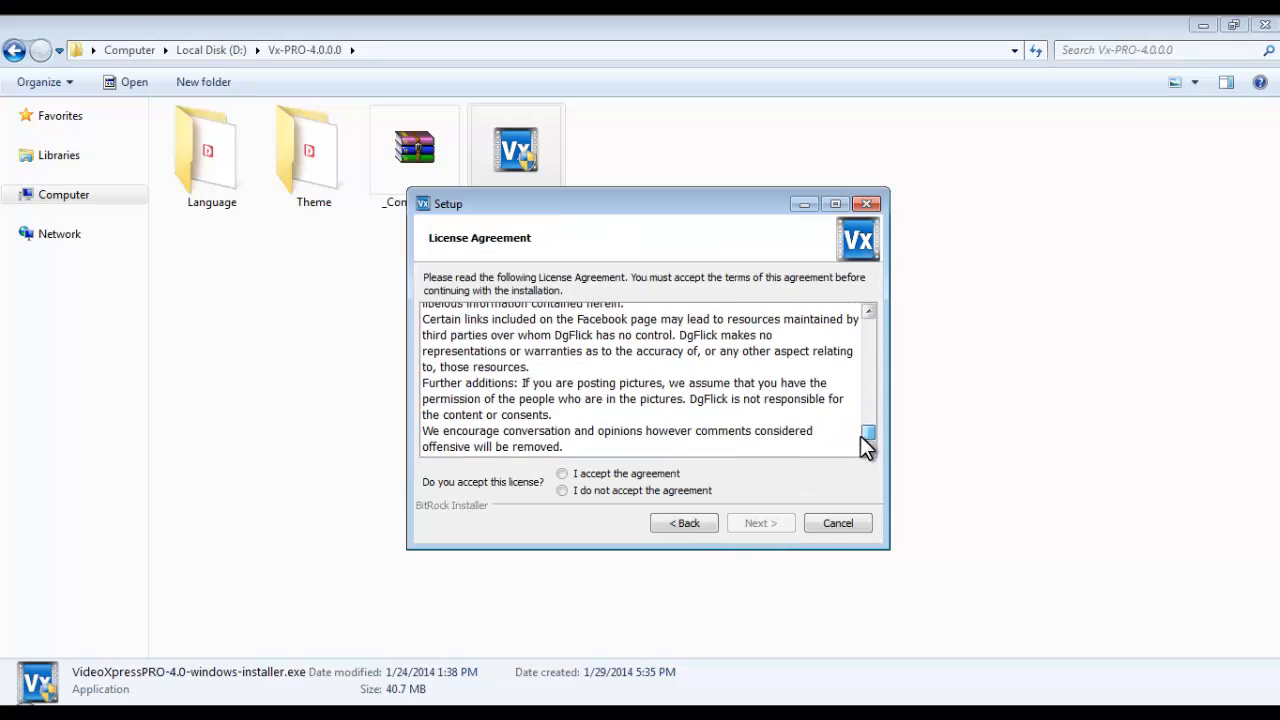
{"action": "left_click", "coordinate": [562, 472]}
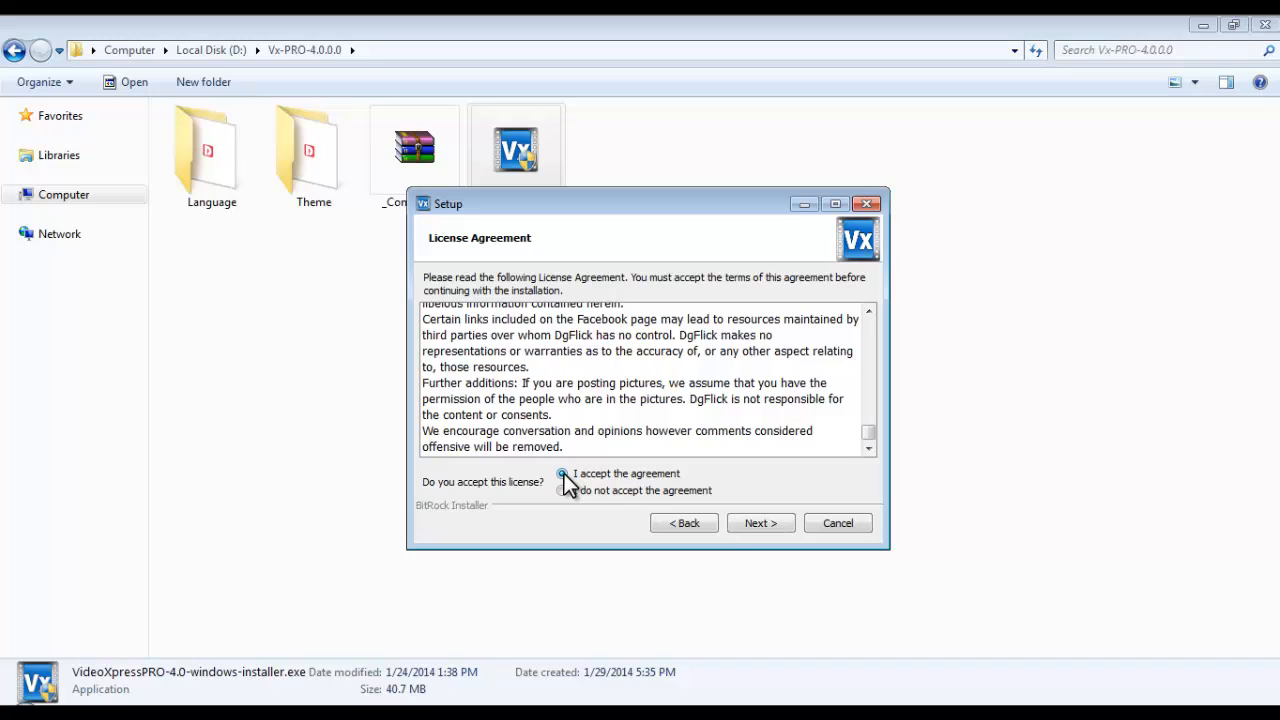
{"action": "left_click", "coordinate": [760, 522]}
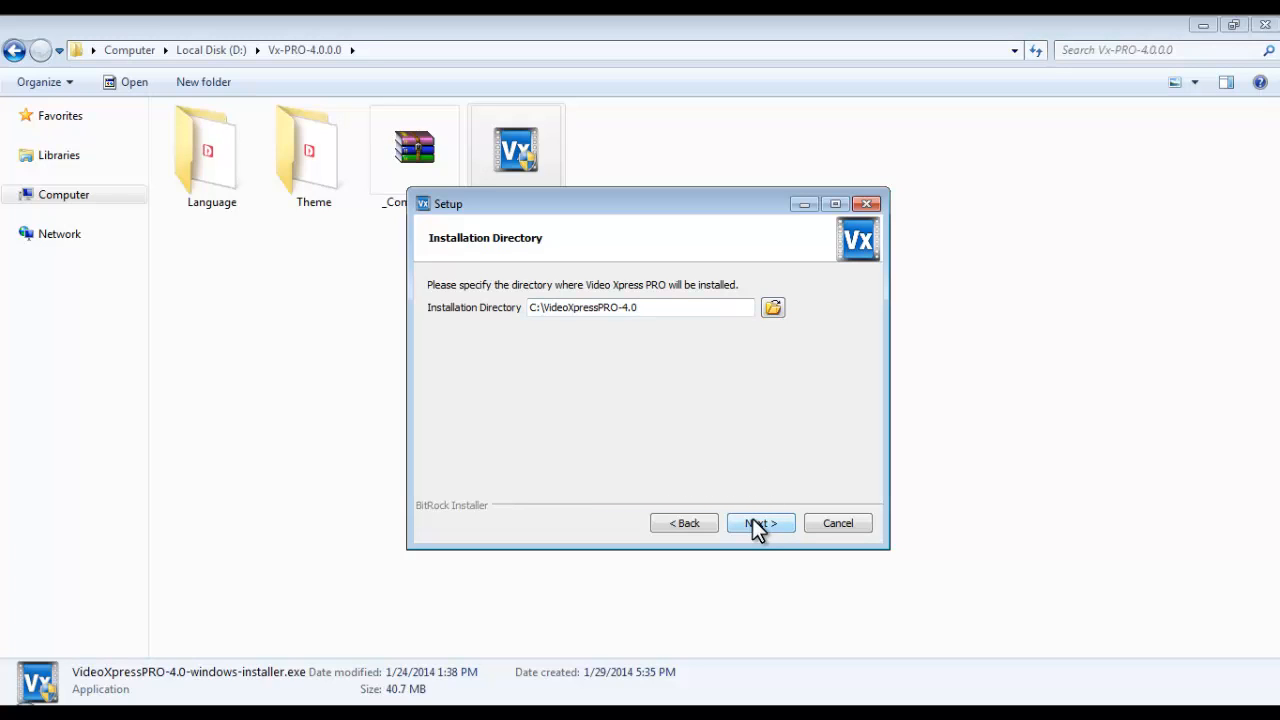
Step: Keep the default C:\VideoXpressPRO-4.0 folder and begin installing from the Ready to Install page
{"action": "left_click", "coordinate": [760, 524]}
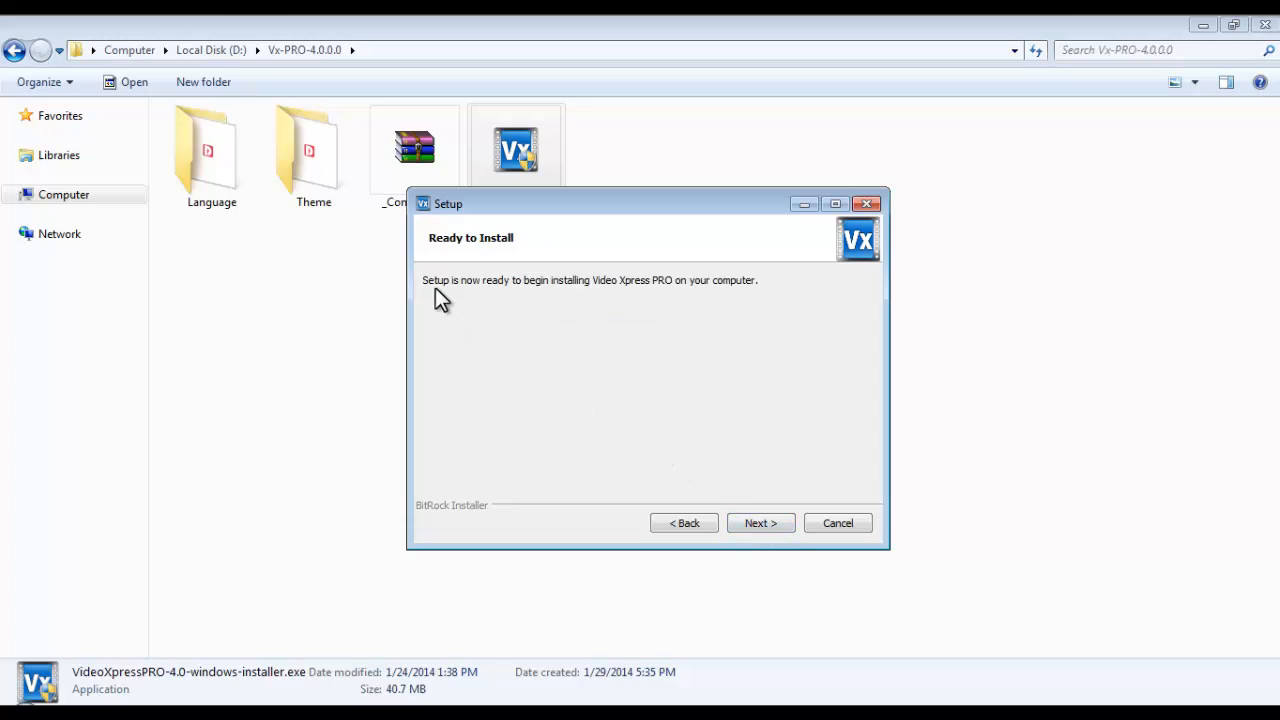
{"action": "mouse_move", "coordinate": [718, 302]}
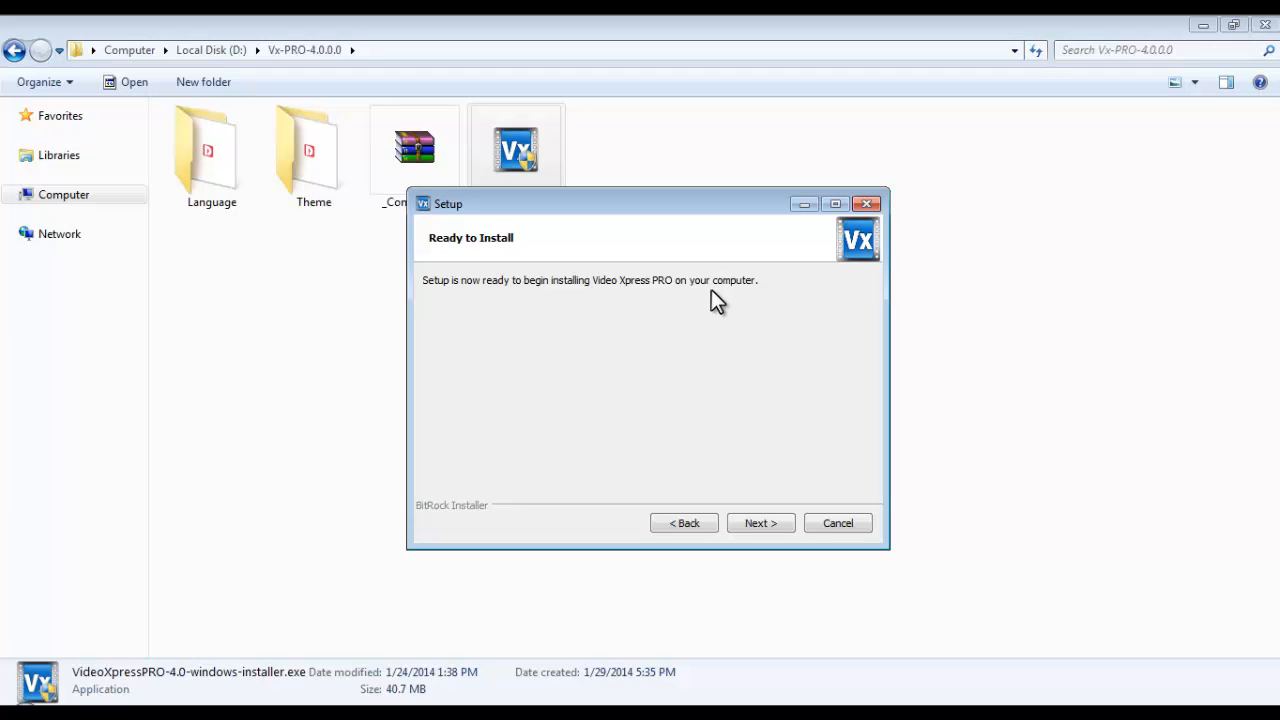
{"action": "left_click", "coordinate": [760, 524]}
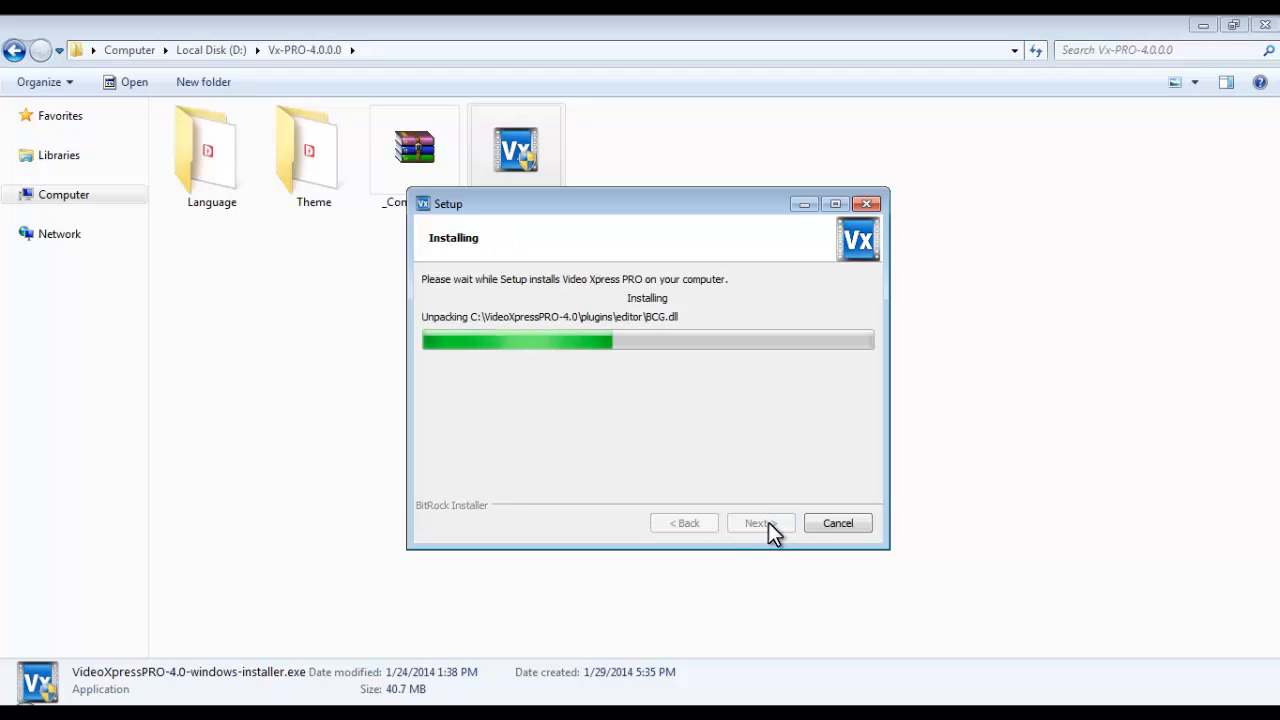